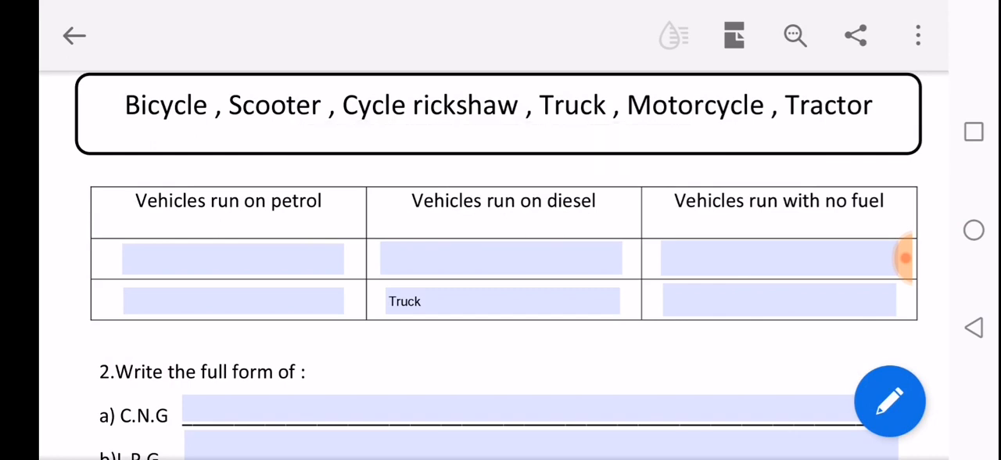
Scroll the worksheet down to the petrol/diesel vehicle table for filling
scroll("down", 3)
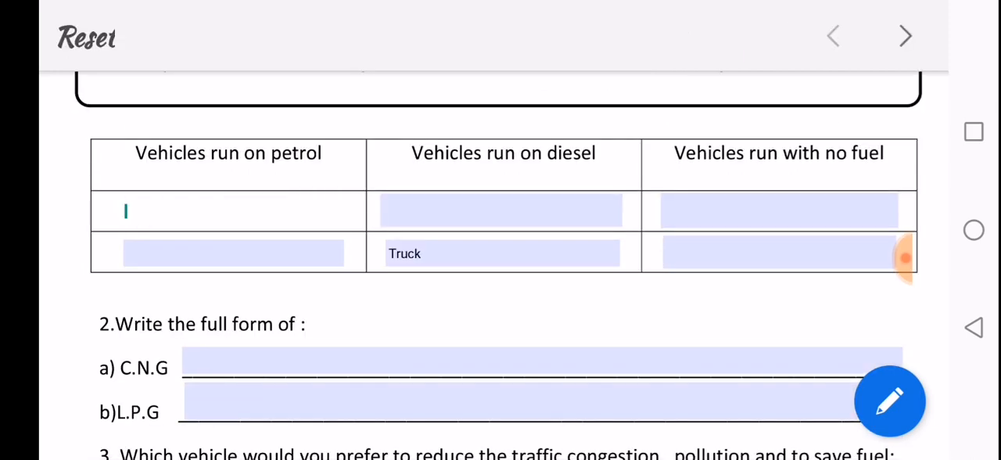
left_click(782, 253)
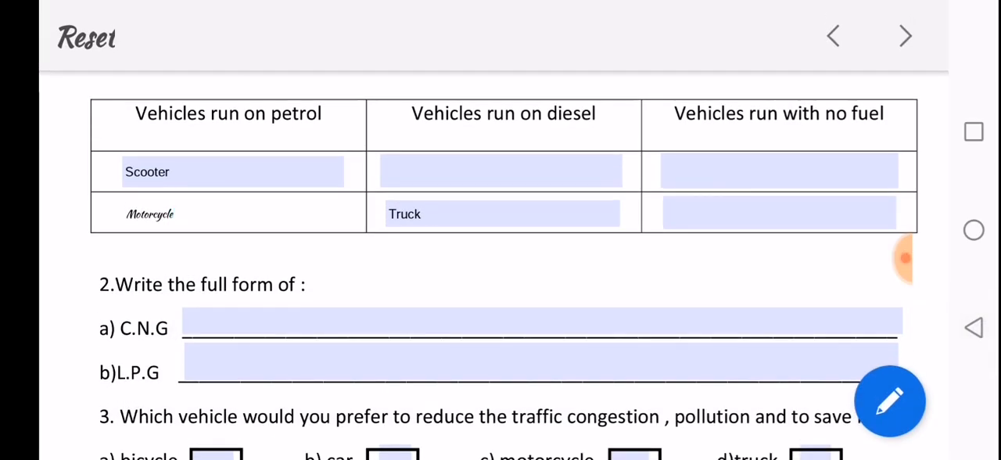
Confirm 'Motorcycle' as the second petrol answer by tapping outside the field
left_click(500, 172)
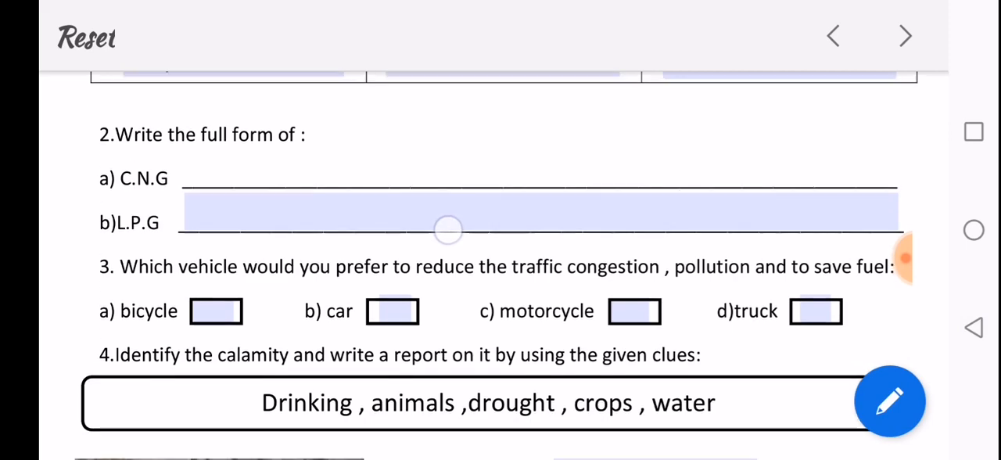
Tick bicycle, car and motorcycle for question 3, leaving truck unticked
scroll("down", 3)
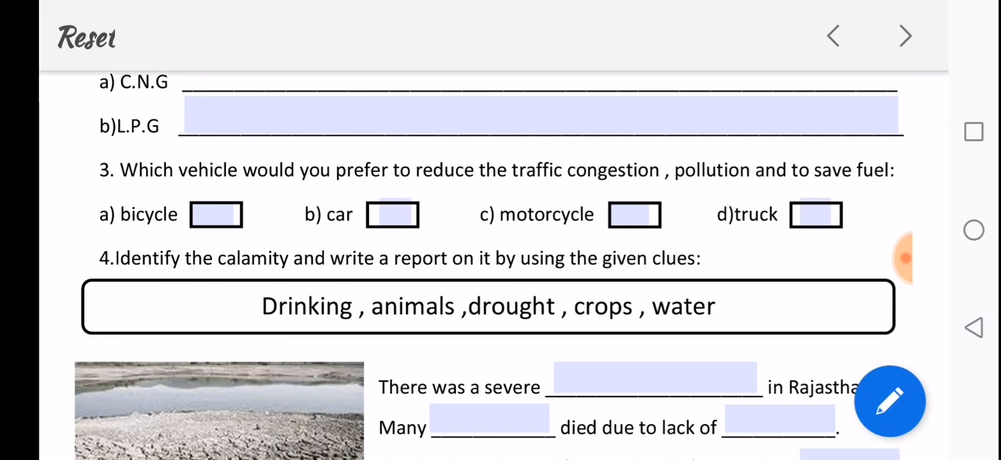
left_click(216, 214)
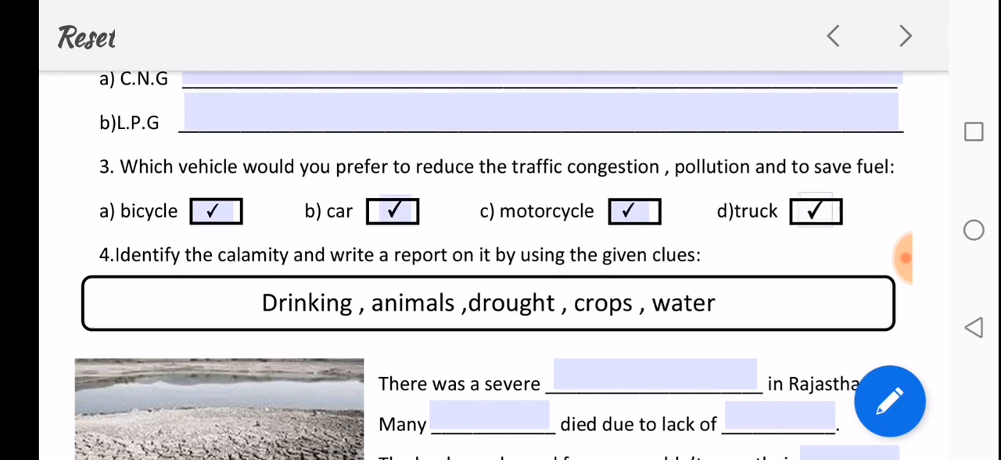
left_click(816, 211)
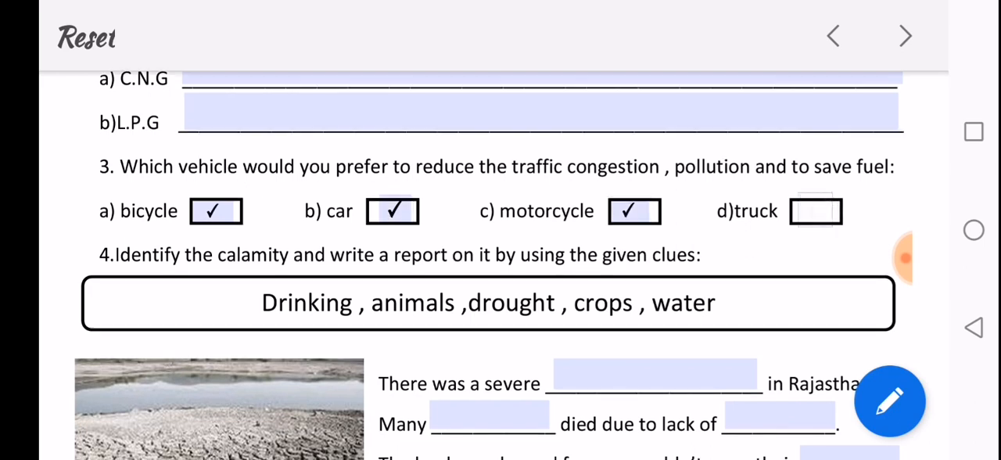